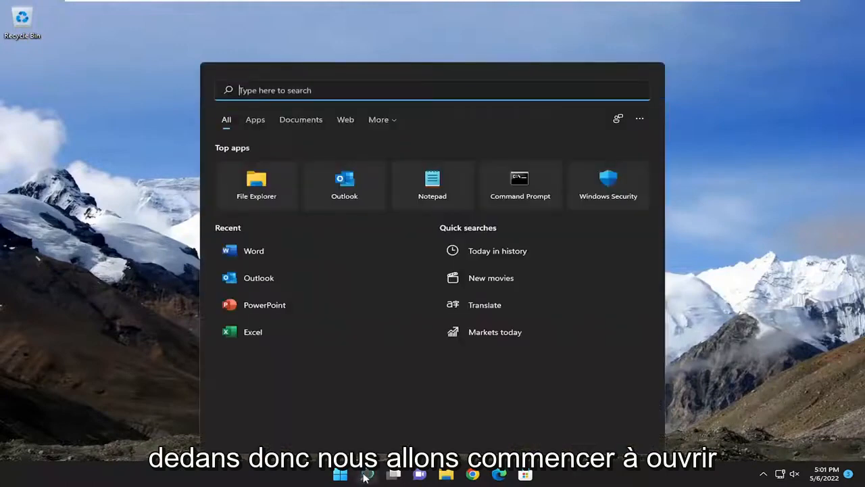
Step: Search Start for 'regedit' and launch Registry Editor as administrator
{"action": "type", "text": "regedit"}
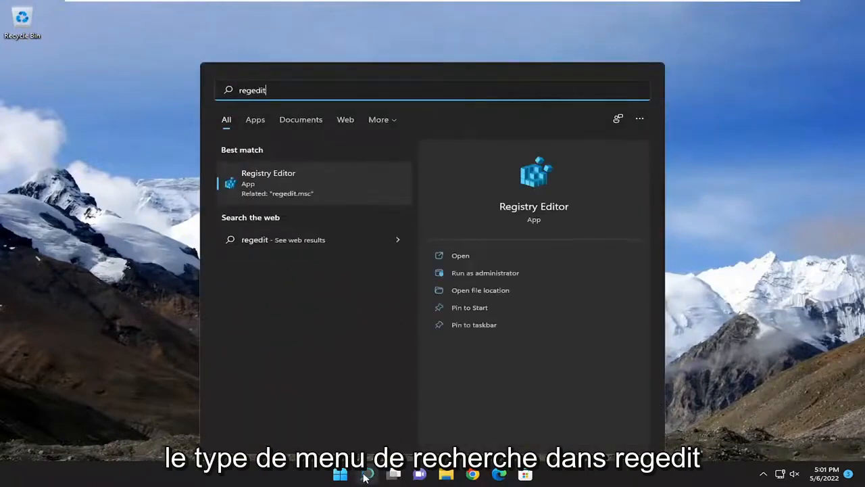
{"action": "mouse_move", "coordinate": [322, 206]}
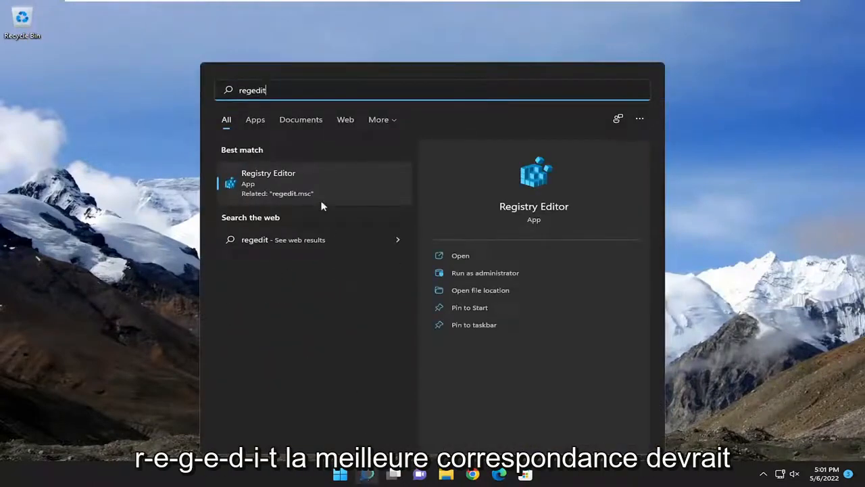
{"action": "mouse_move", "coordinate": [270, 191]}
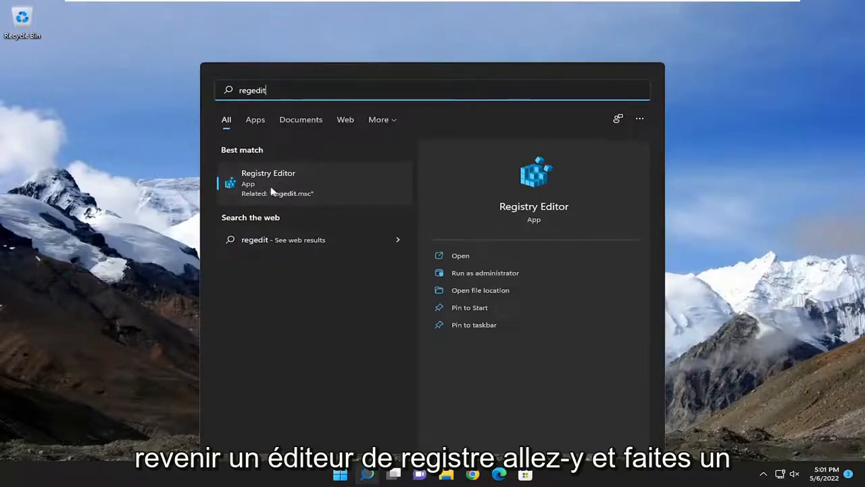
{"action": "right_click", "coordinate": [268, 179]}
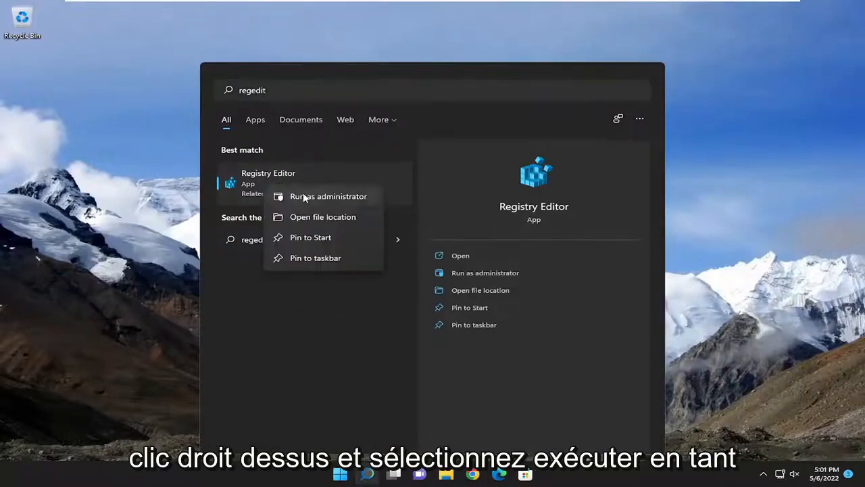
{"action": "left_click", "coordinate": [328, 196]}
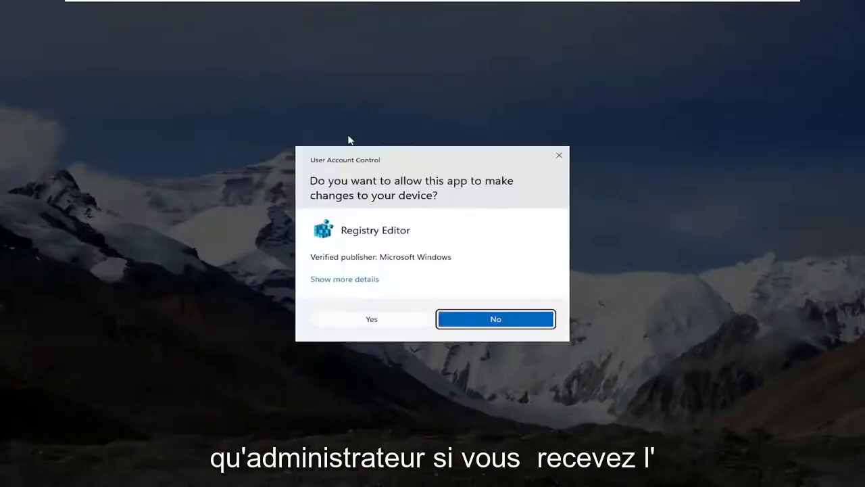
Step: Allow the UAC prompt, then collapse HKEY_CURRENT_USER and select the Computer root
{"action": "left_click", "coordinate": [494, 319]}
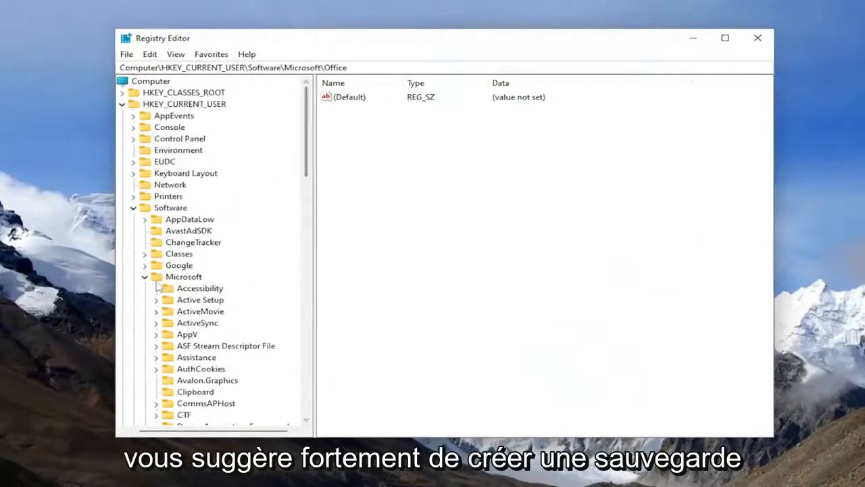
{"action": "left_click", "coordinate": [134, 103]}
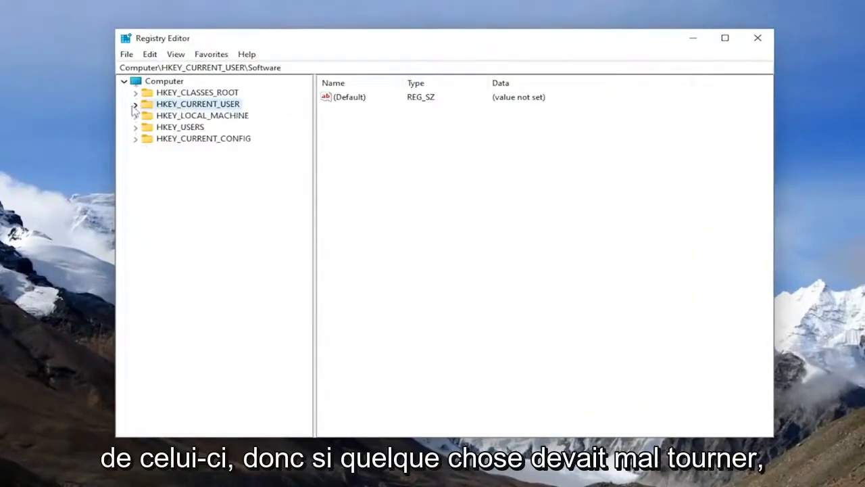
{"action": "left_click", "coordinate": [165, 81]}
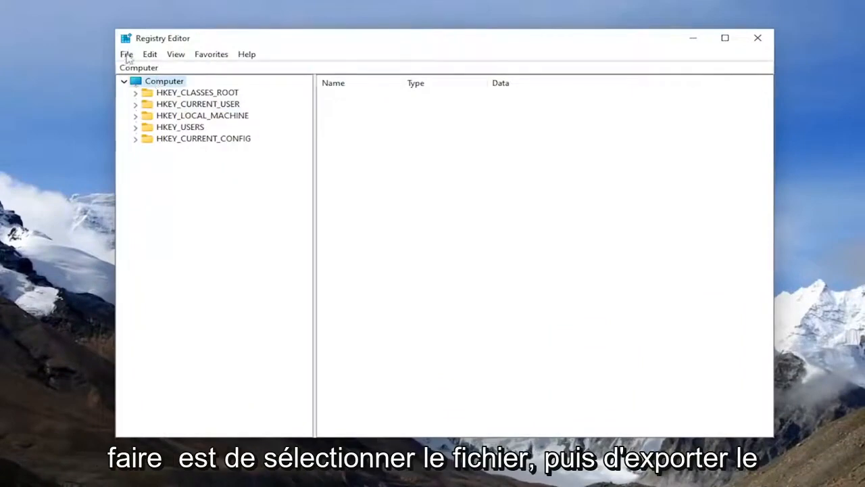
{"action": "left_click", "coordinate": [126, 54]}
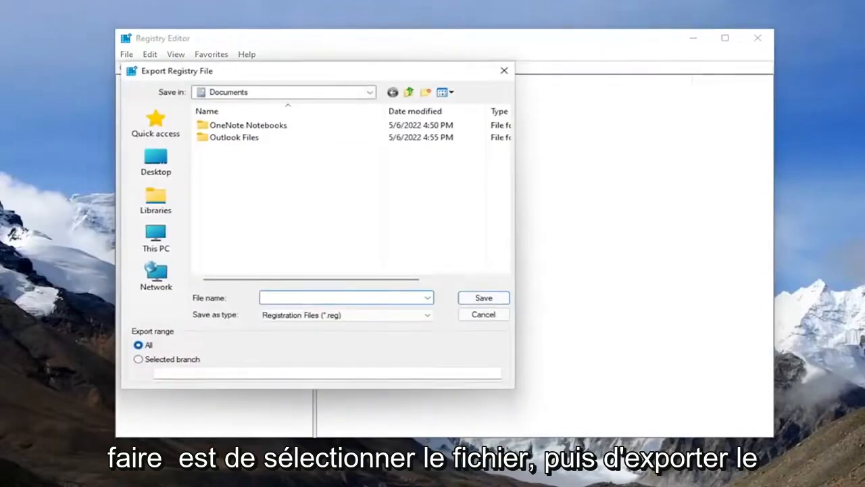
{"action": "left_click", "coordinate": [341, 298]}
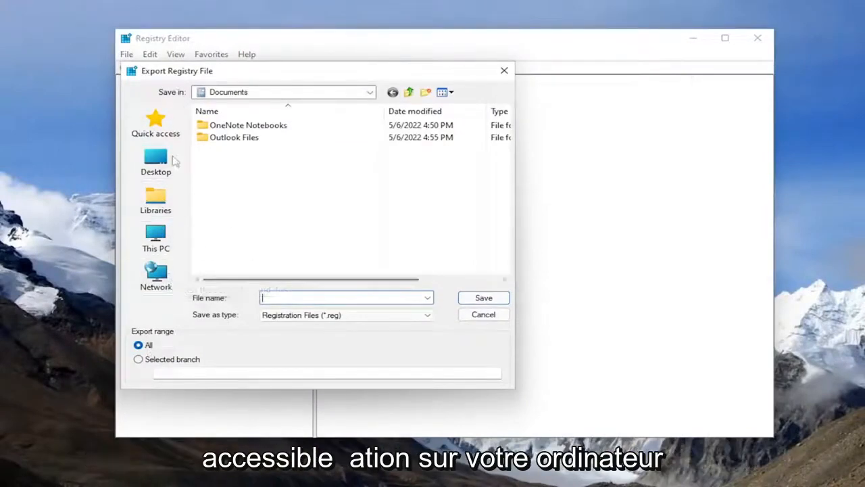
{"action": "left_click", "coordinate": [484, 314]}
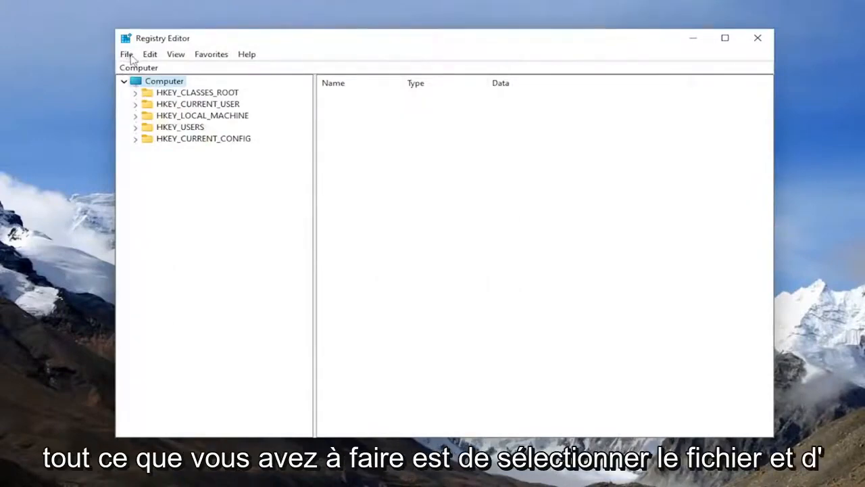
{"action": "left_click", "coordinate": [125, 54]}
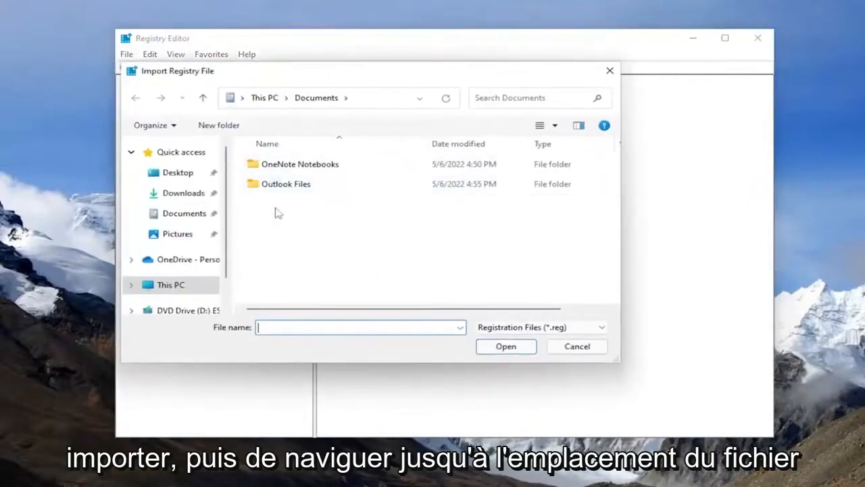
{"action": "left_click", "coordinate": [576, 346]}
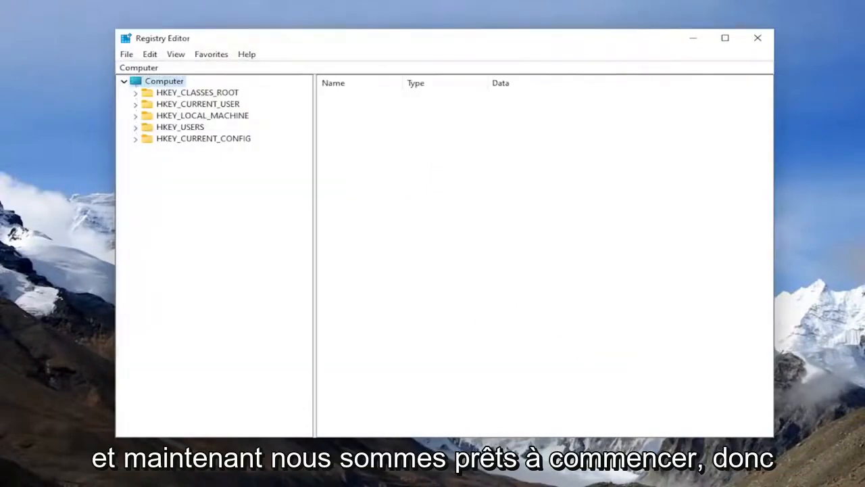
Step: Expand HKEY_CURRENT_USER and scroll down toward the Software\Microsoft\Office key
{"action": "left_click", "coordinate": [198, 103]}
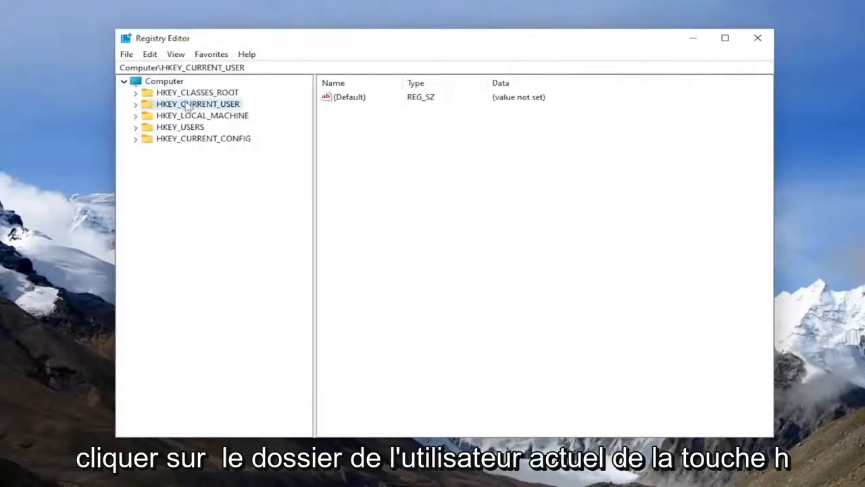
{"action": "left_click", "coordinate": [135, 102]}
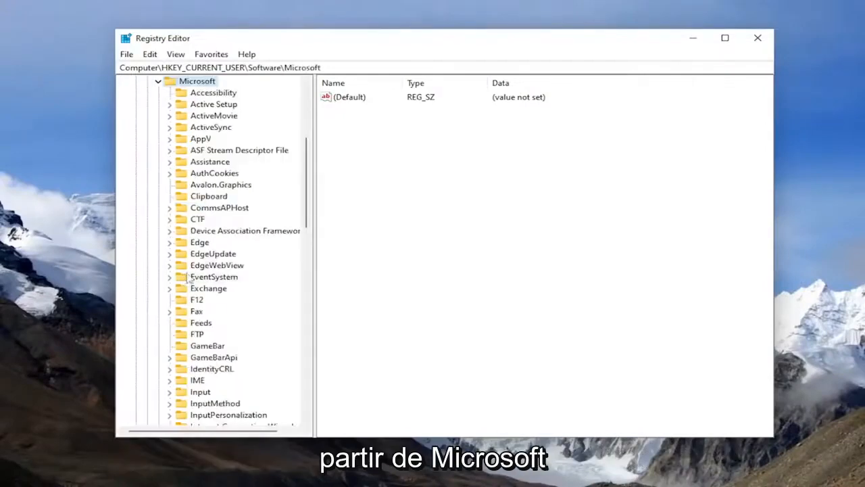
{"action": "scroll", "scroll_direction": "down", "scroll_amount": 3}
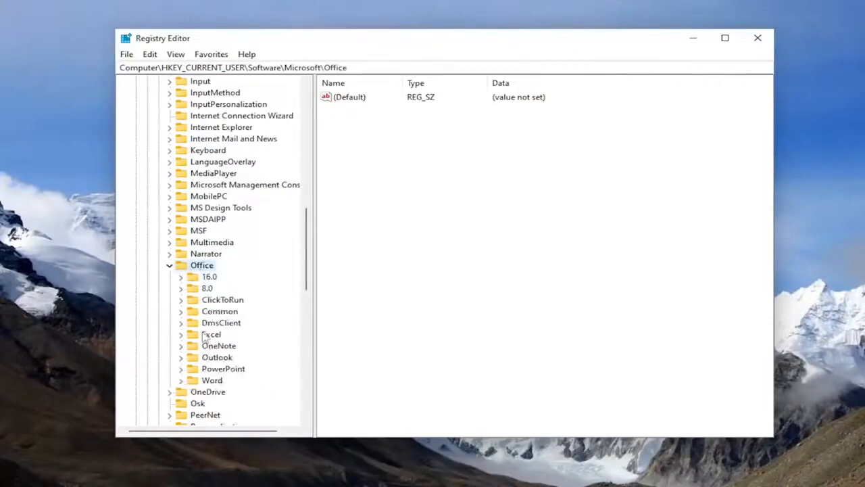
Step: Delete the Excel key under HKEY_CURRENT_USER\Software\Microsoft\Office
{"action": "right_click", "coordinate": [211, 334]}
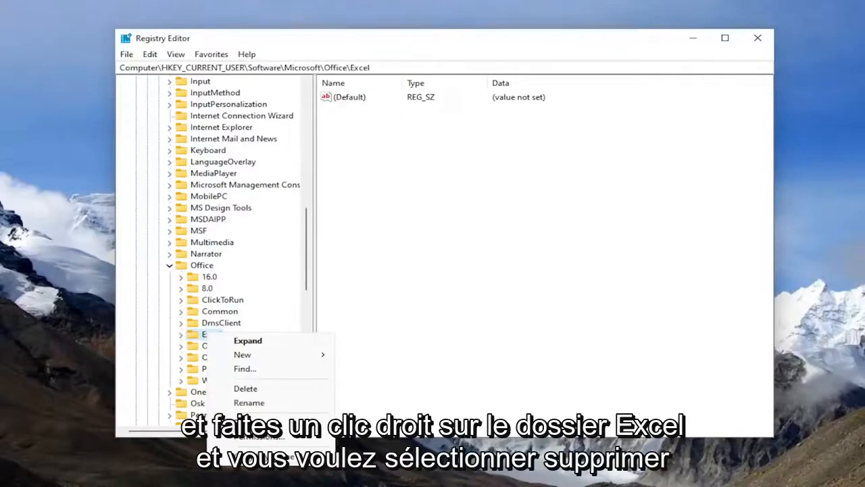
{"action": "mouse_move", "coordinate": [246, 388]}
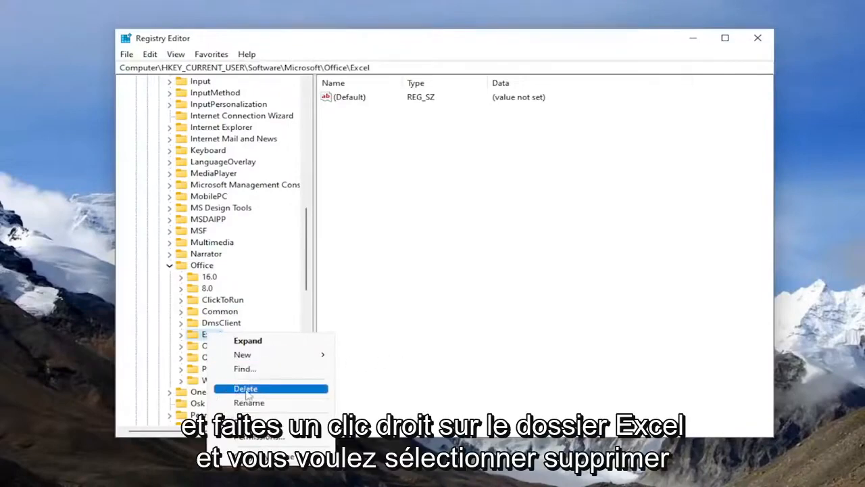
{"action": "left_click", "coordinate": [246, 388]}
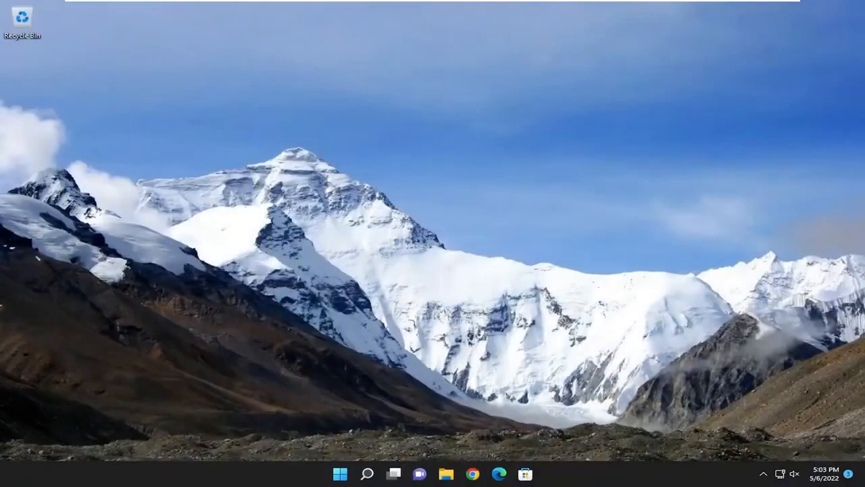
Step: Start Excel and create a new blank workbook
{"action": "left_click", "coordinate": [367, 473]}
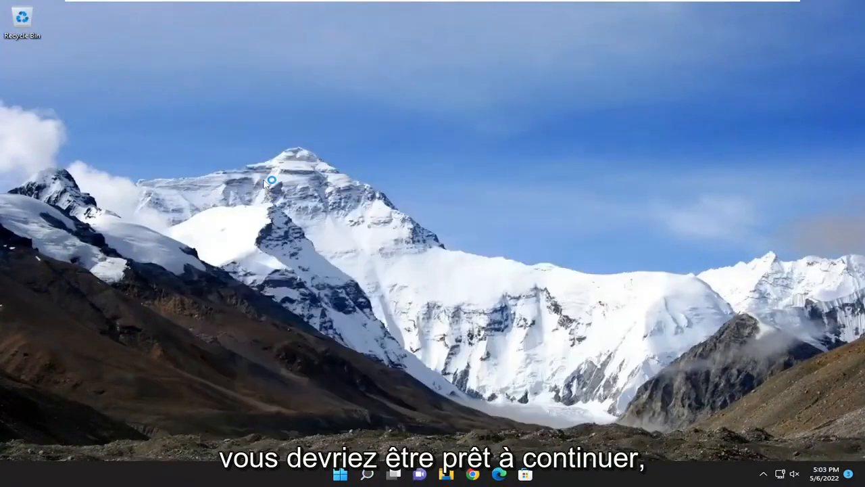
{"action": "left_click", "coordinate": [538, 473]}
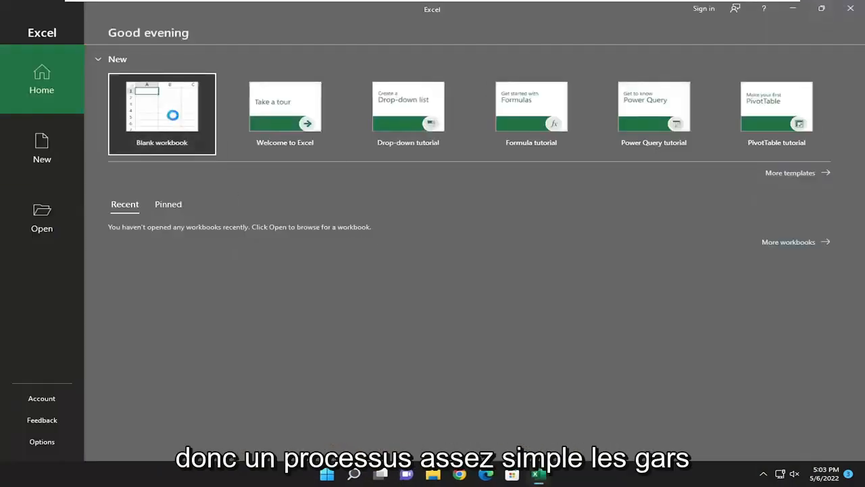
{"action": "left_click", "coordinate": [162, 114]}
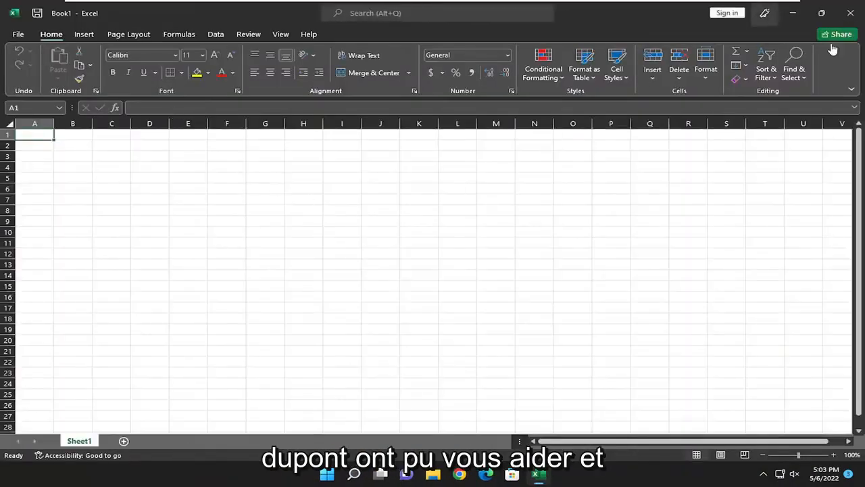